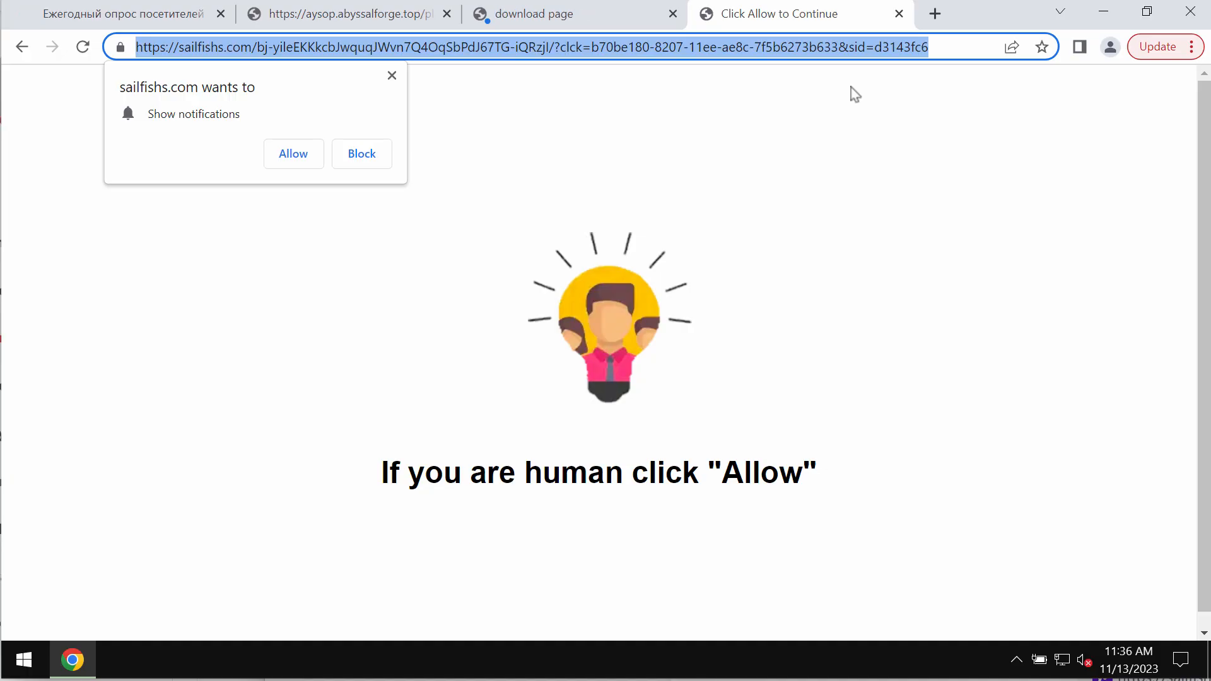
mouse_move(841, 87)
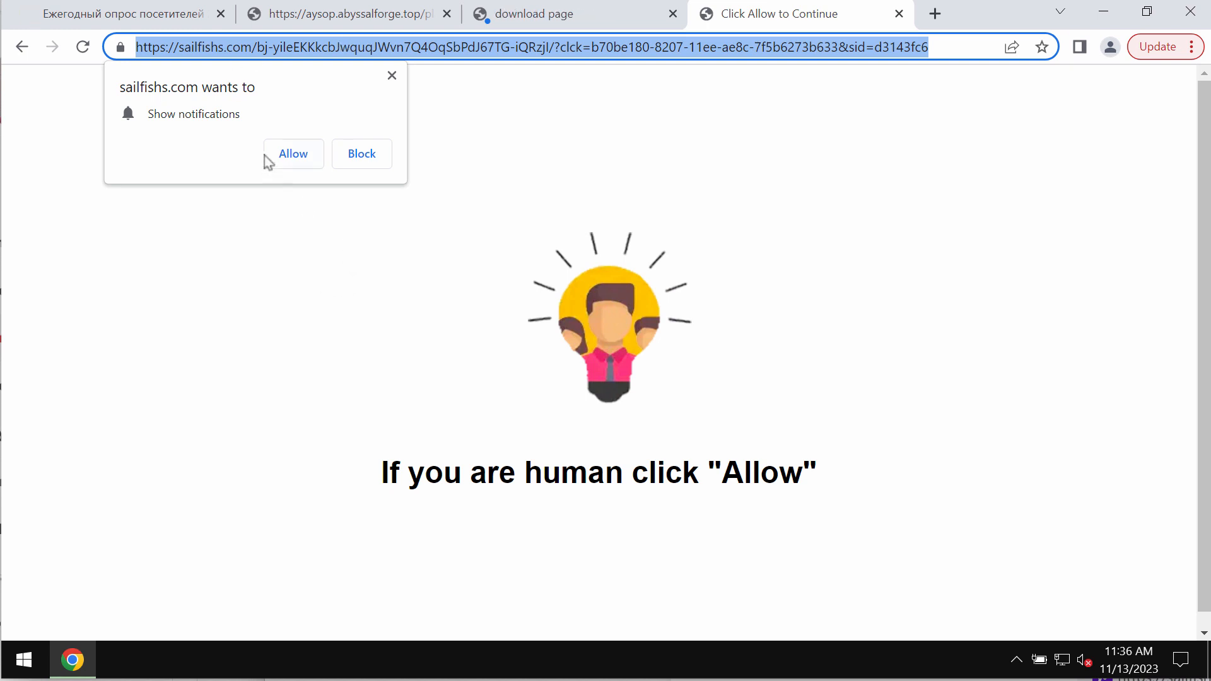
Allow sailfishs.com to show notifications from its permission prompt.
left_click(293, 153)
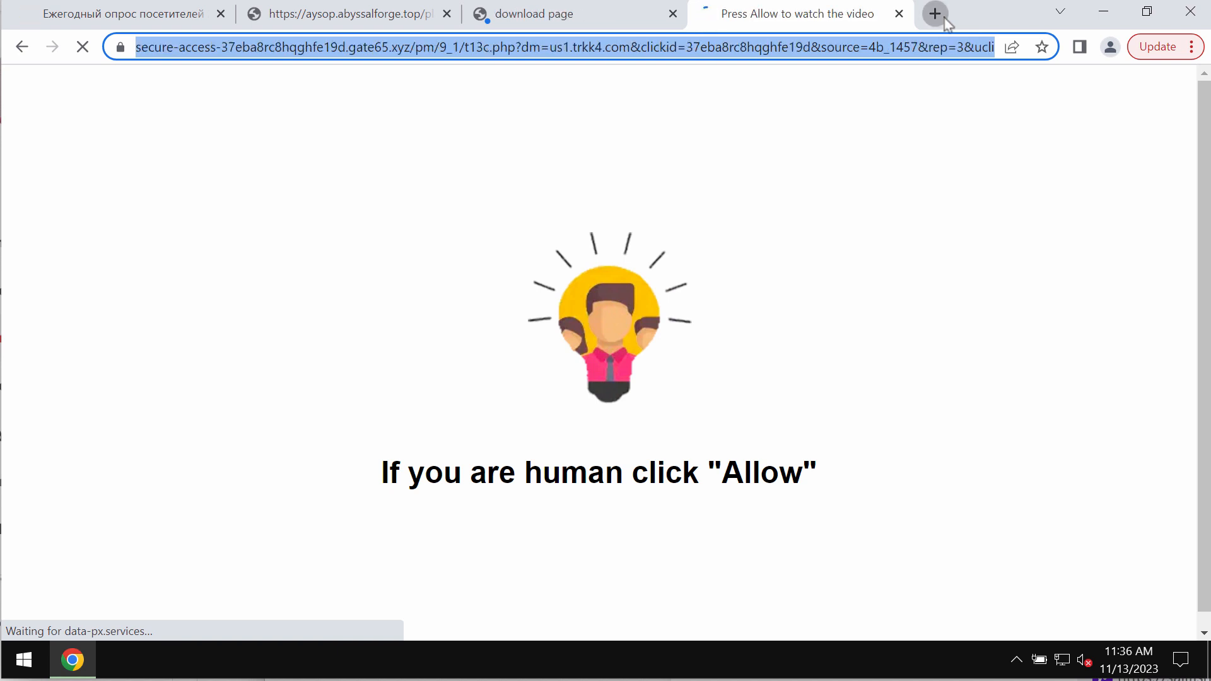
Remove getnindscompany.com and oneadvupfordesign.com from Chrome's allowed-notifications list.
left_click(935, 13)
type("chrome://settings/content")
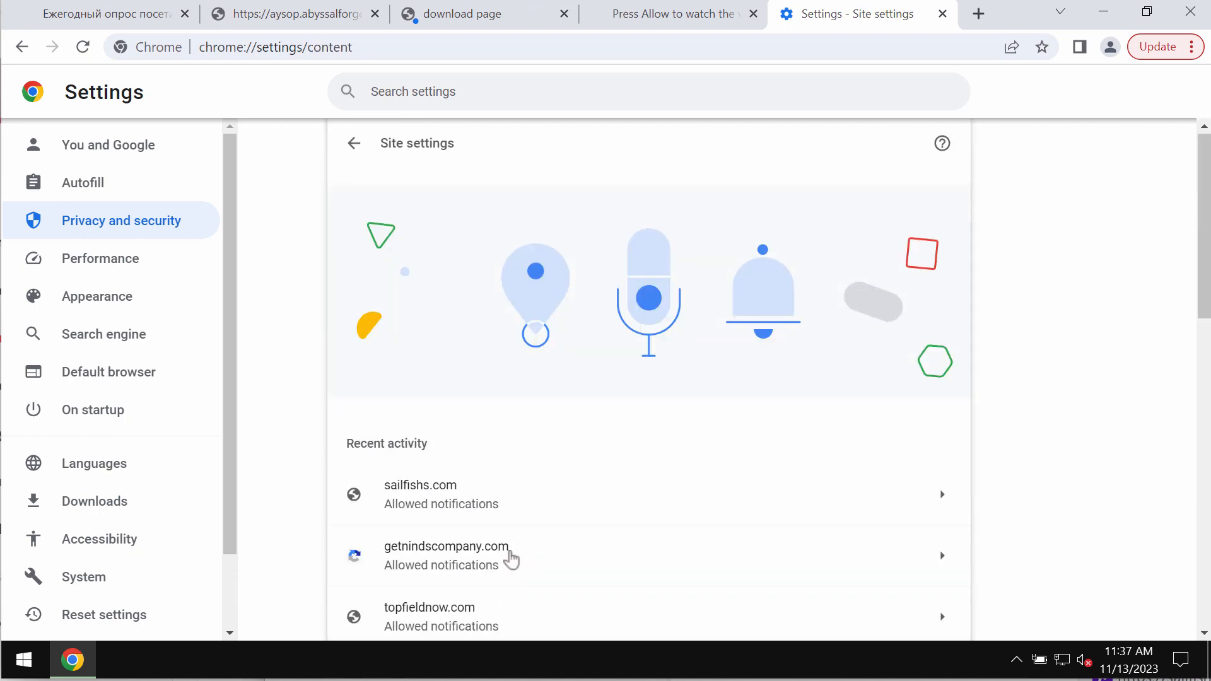
scroll("down", 3)
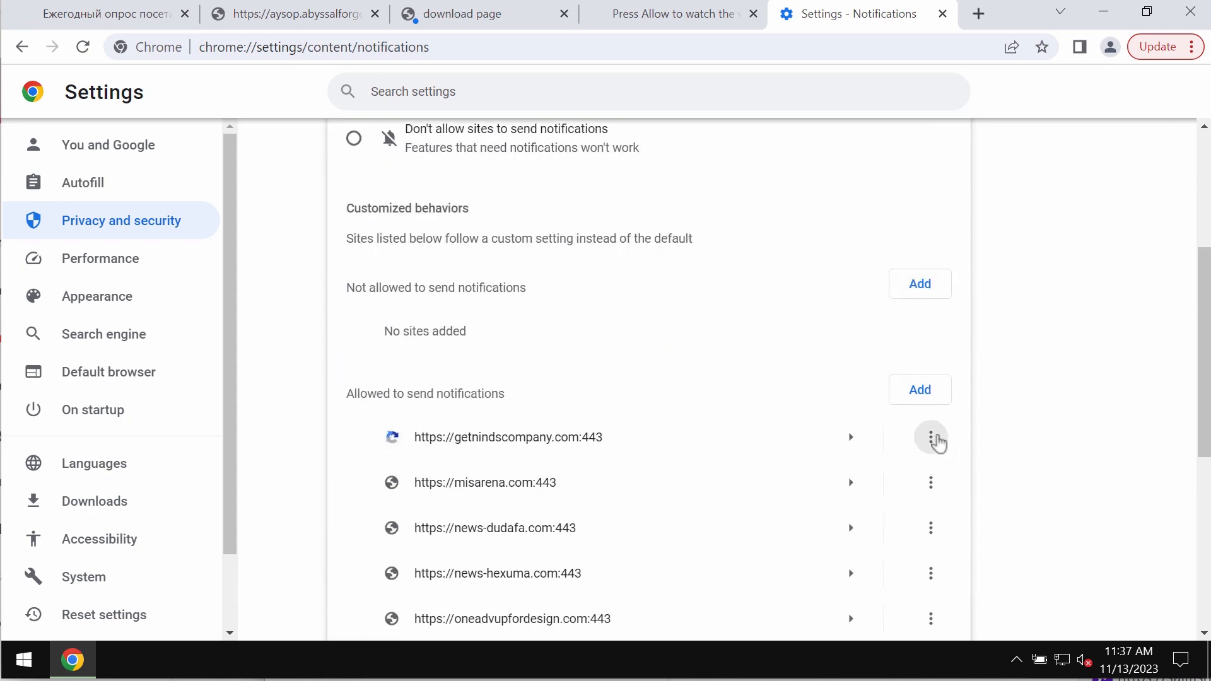
left_click(931, 438)
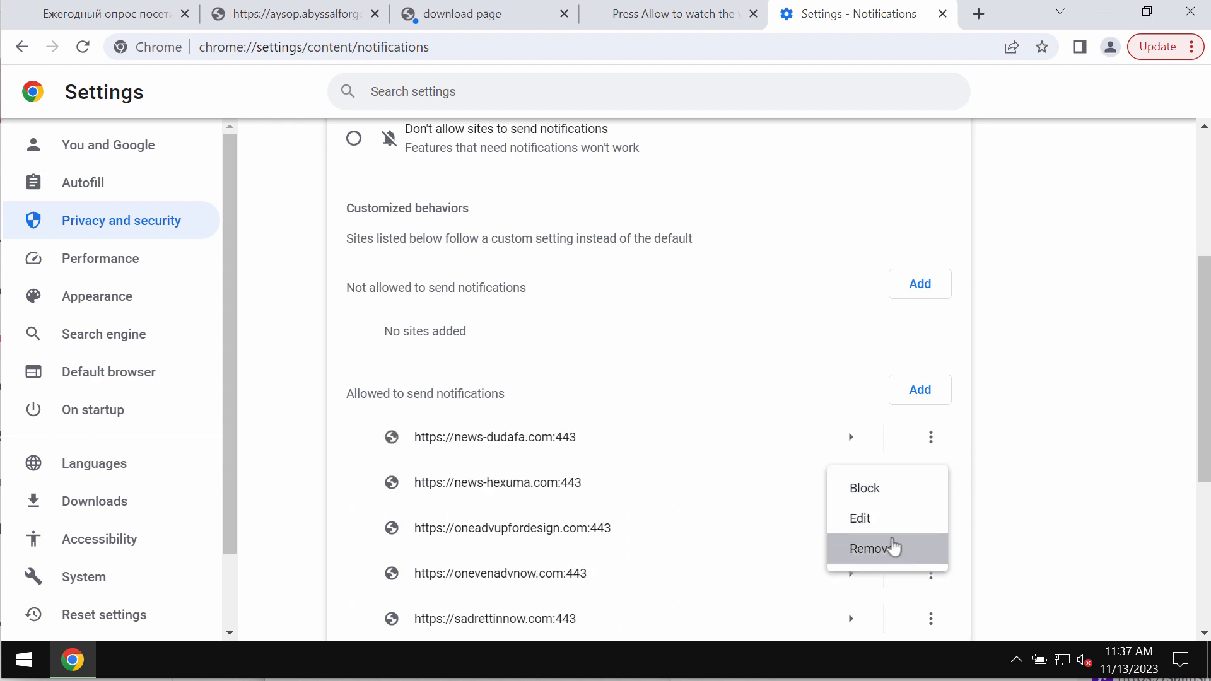
left_click(867, 549)
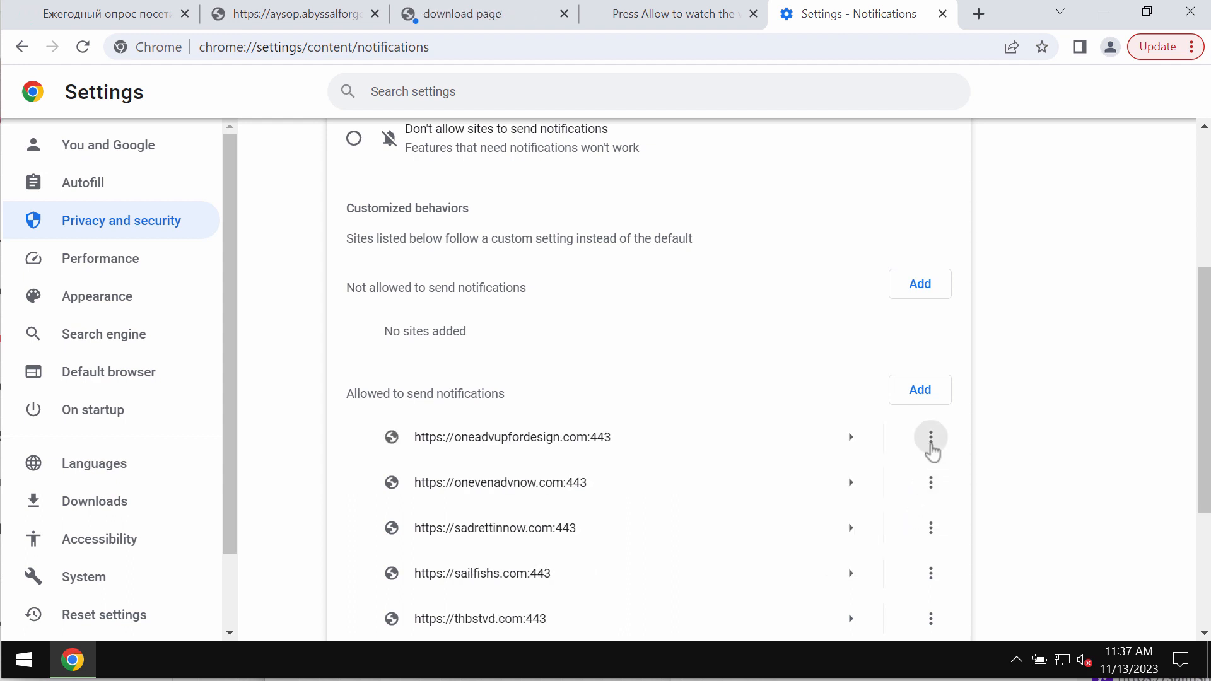
left_click(931, 437)
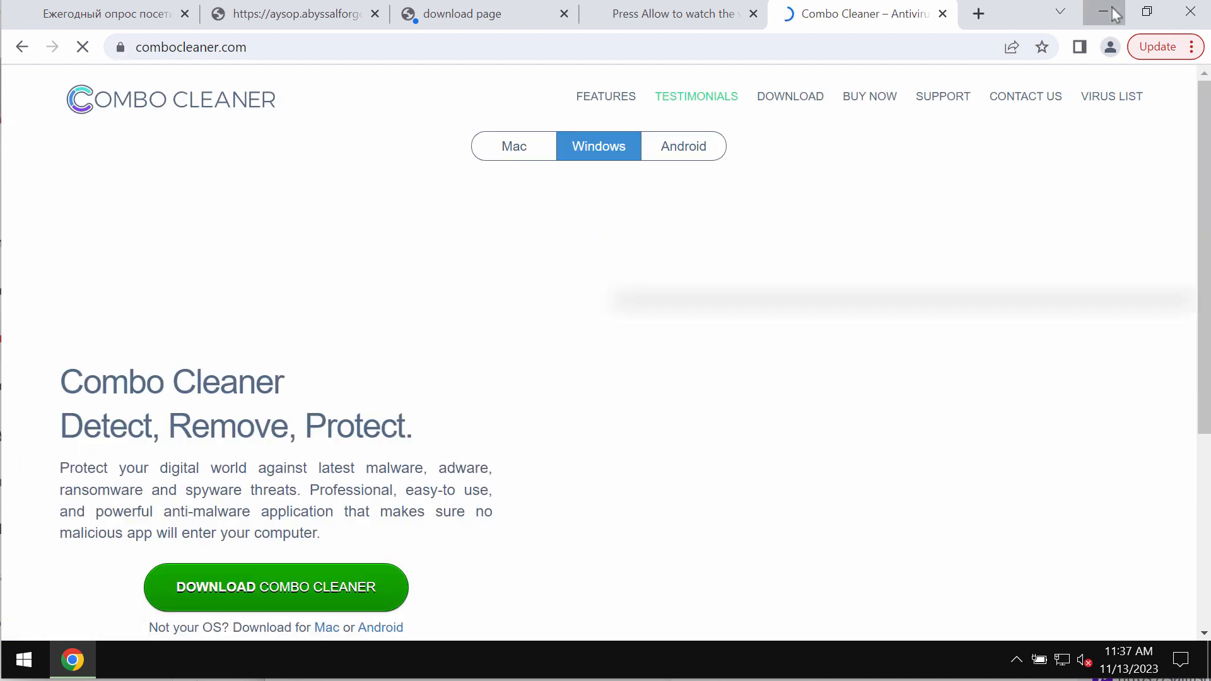
Minimize Chrome and launch Combo Cleaner from its desktop shortcut.
left_click(1104, 11)
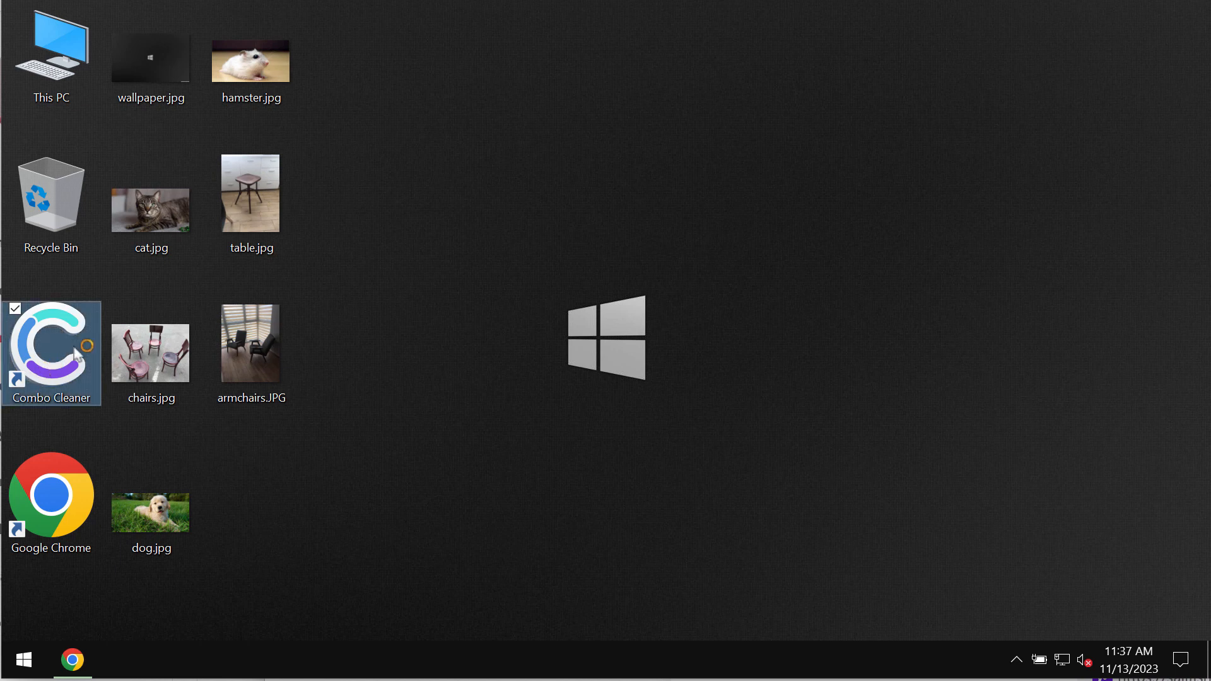
double_click(52, 353)
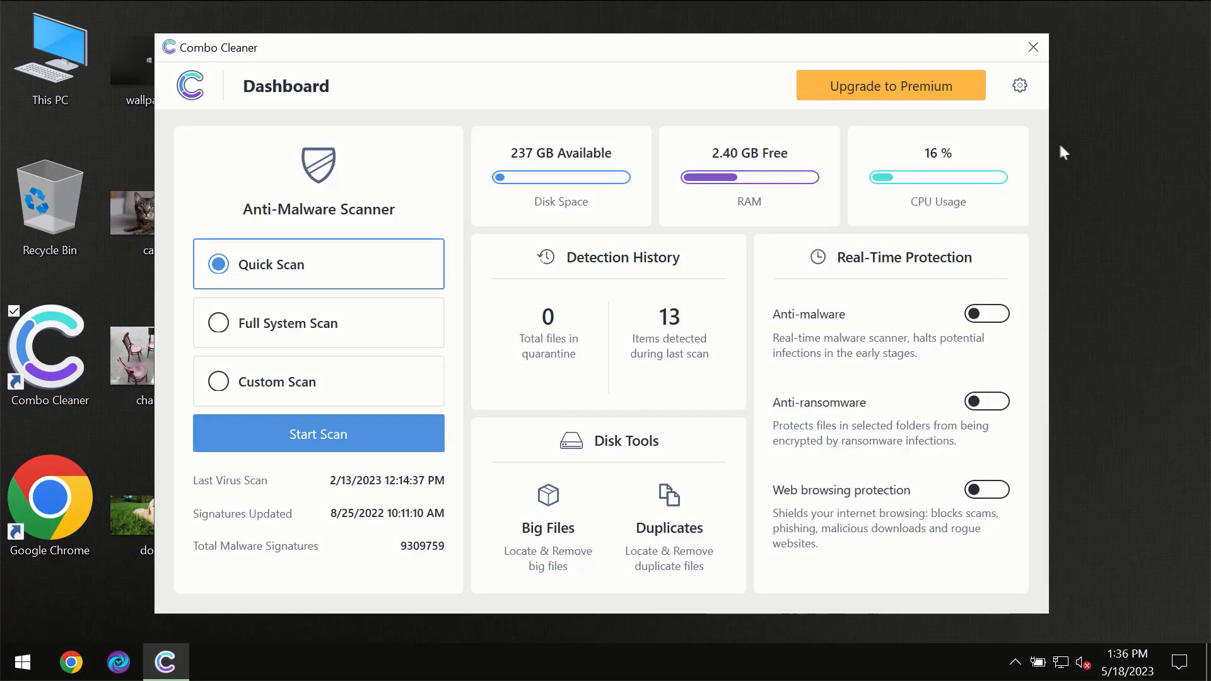
mouse_move(1035, 141)
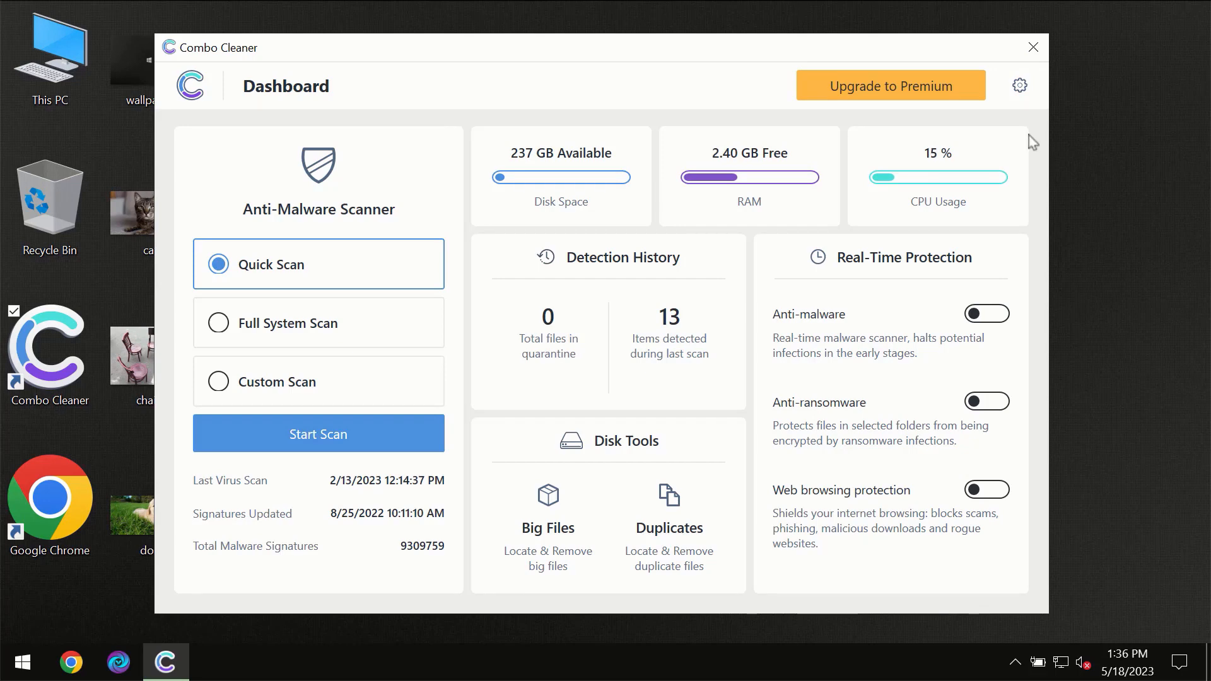
mouse_move(745, 59)
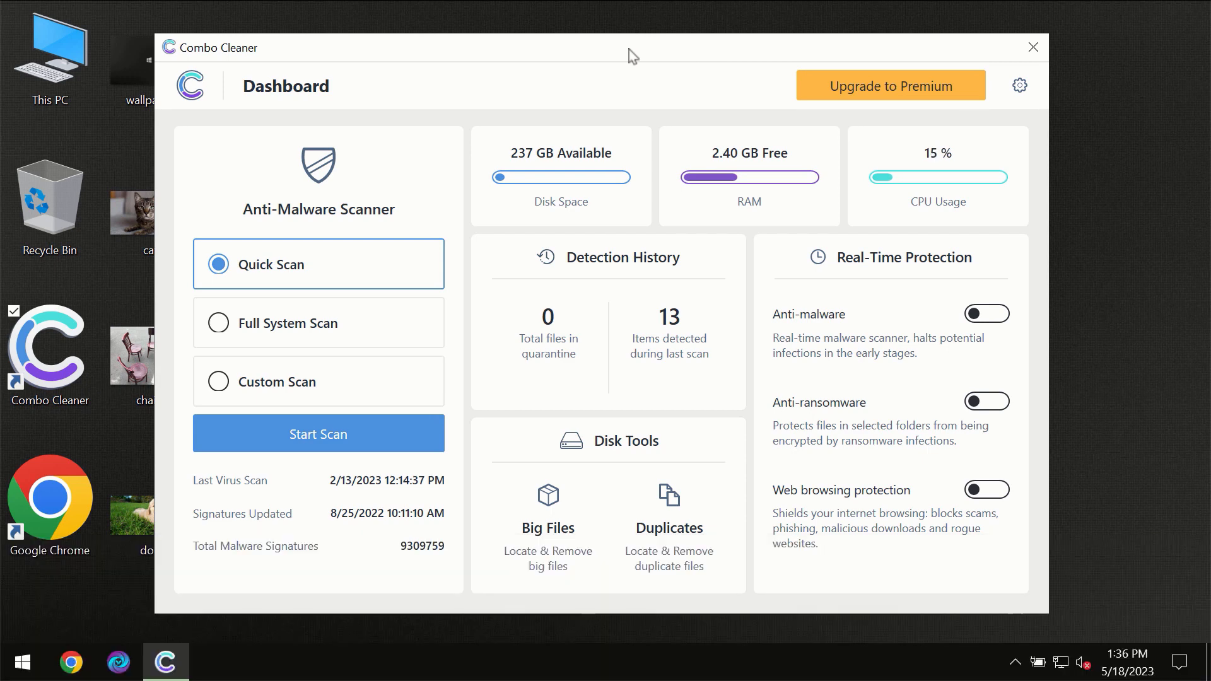
mouse_move(220, 273)
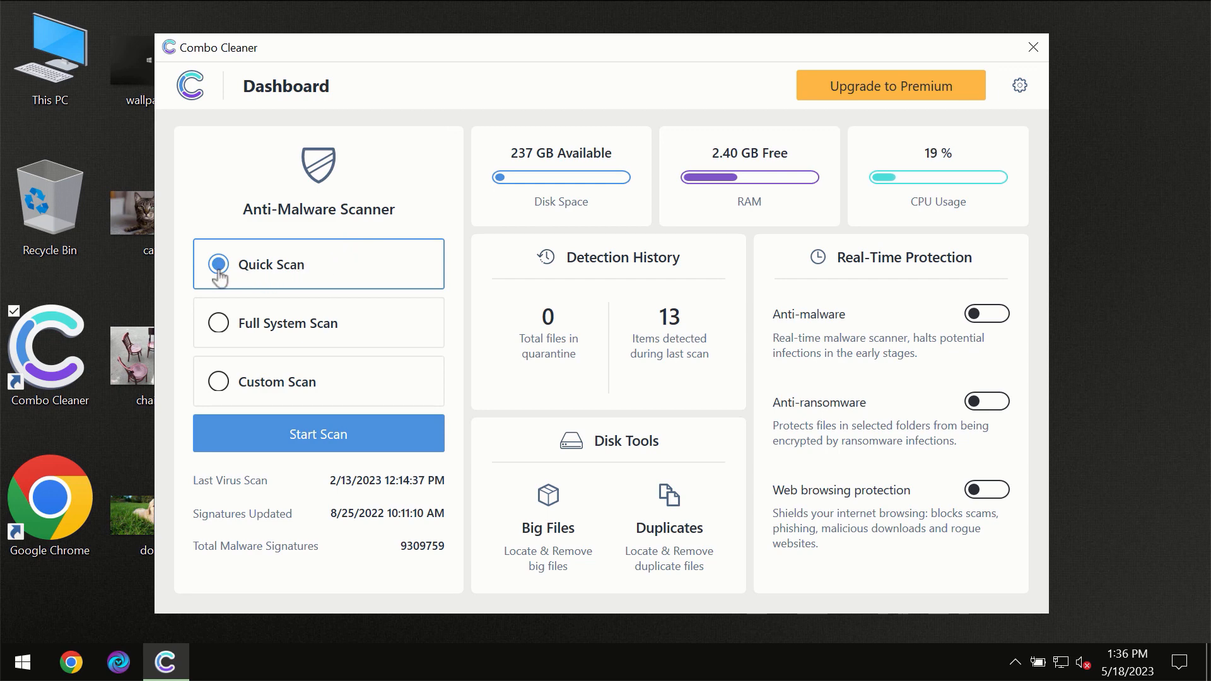
mouse_move(283, 341)
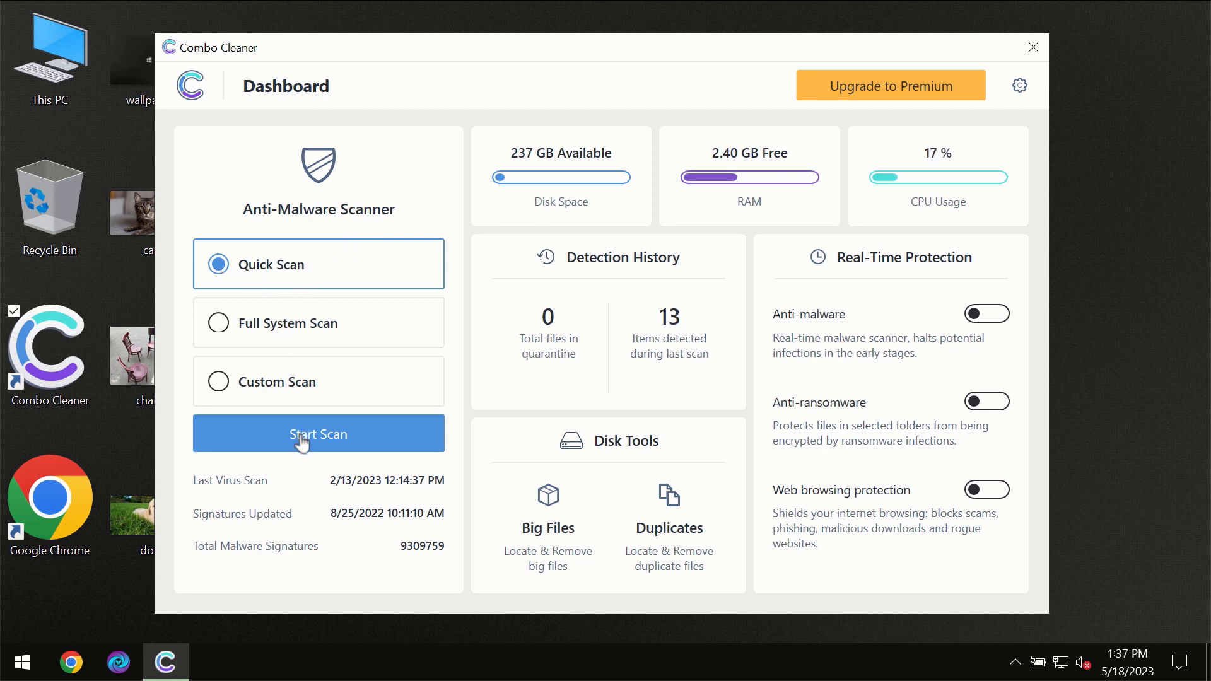
Start the Quick Scan from the Combo Cleaner dashboard.
left_click(319, 434)
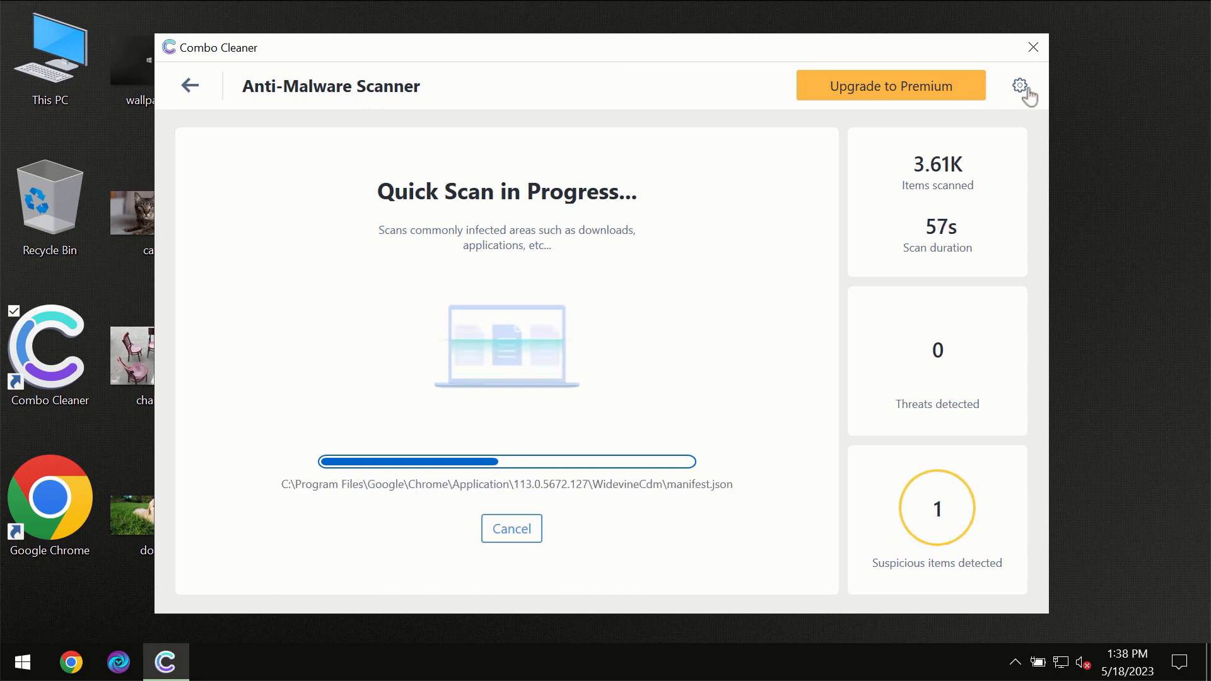
Review the settings and Anti-Ransomware protected folders, then return to the Dashboard.
left_click(1020, 86)
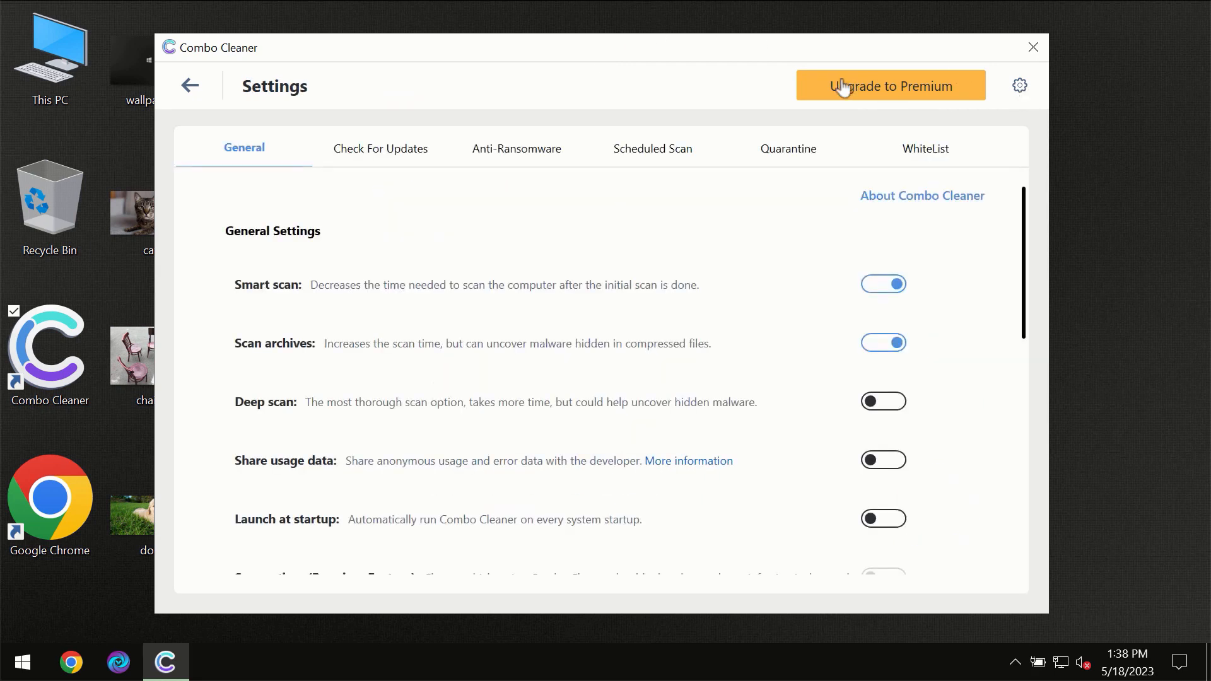
mouse_move(512, 174)
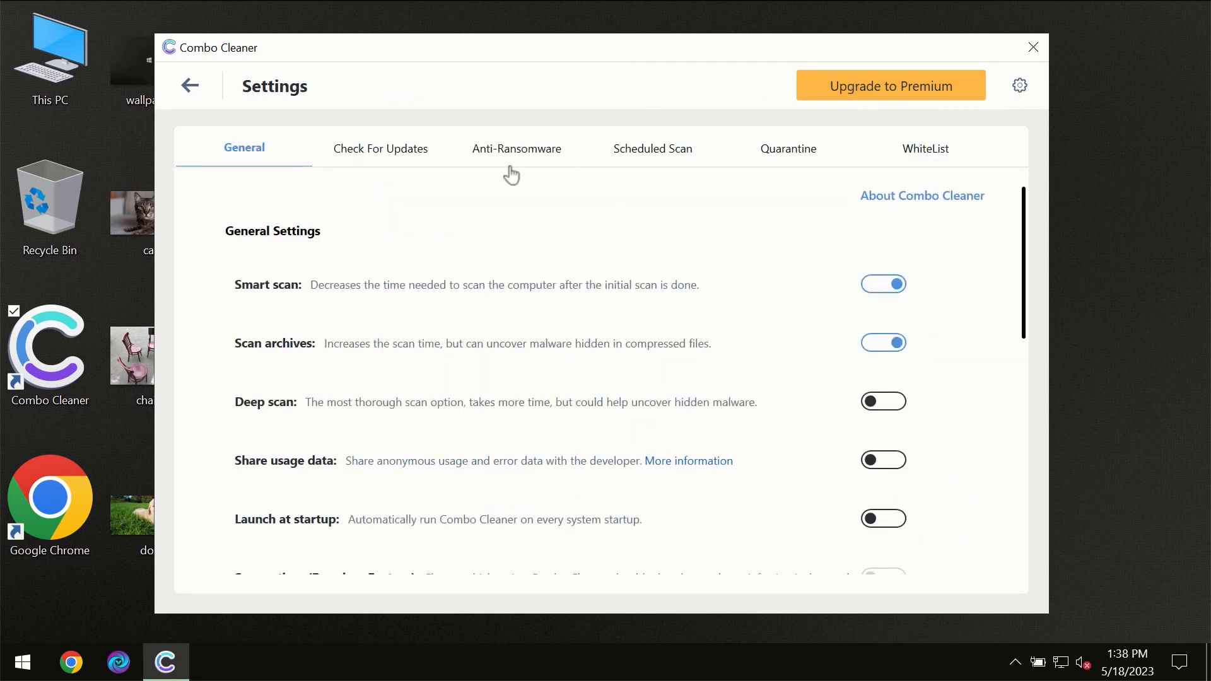
mouse_move(508, 163)
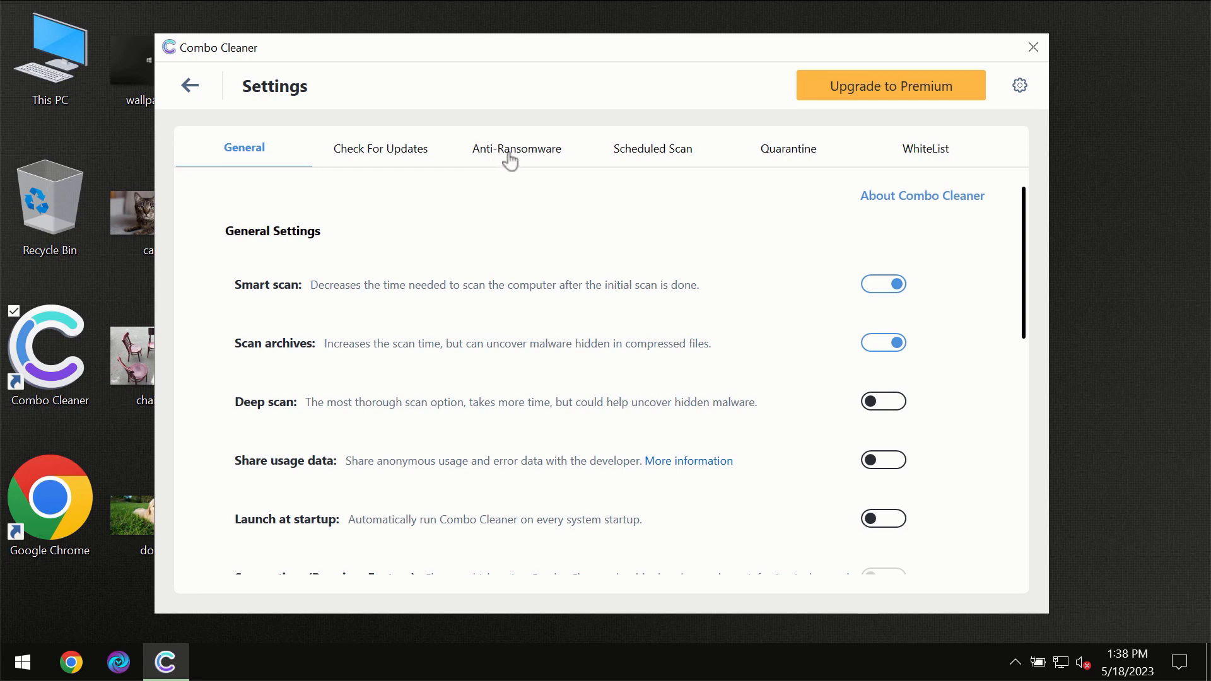
left_click(517, 149)
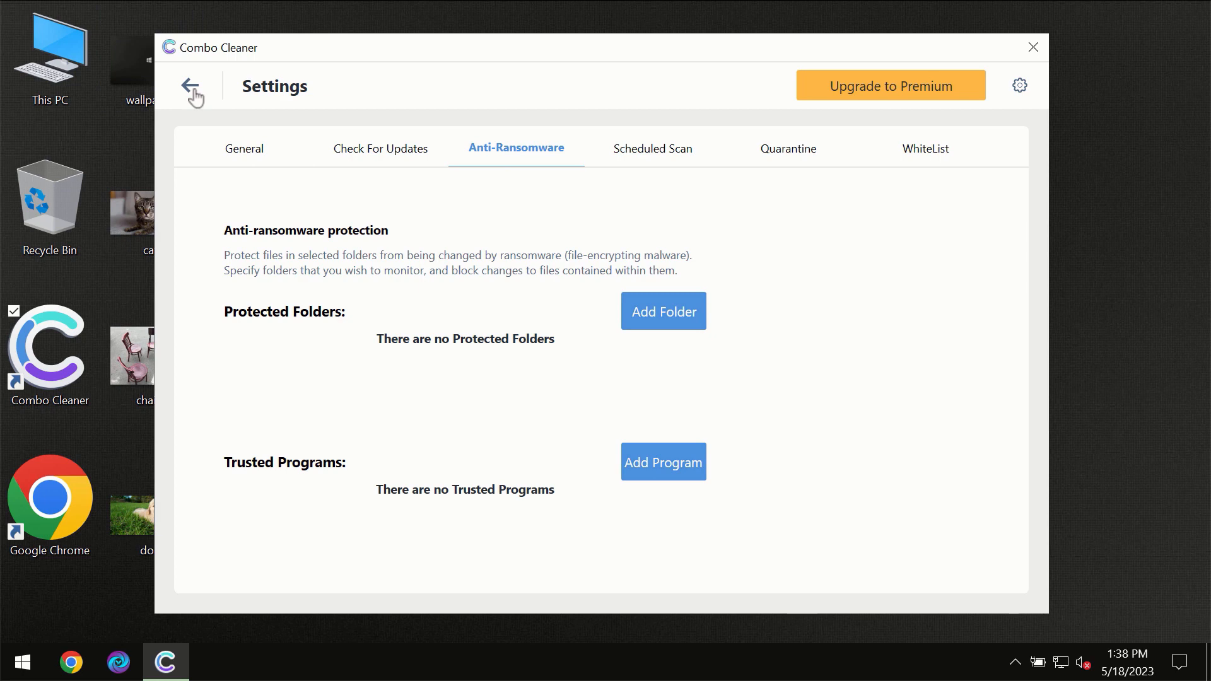
left_click(190, 86)
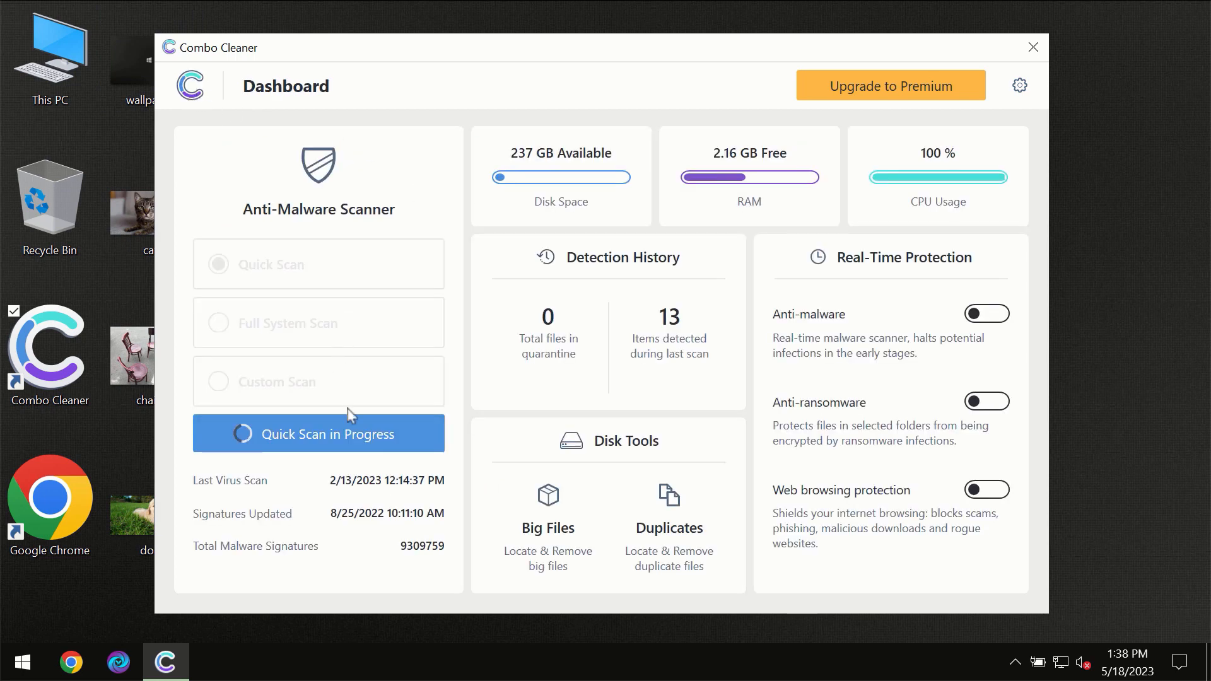
View the finished Quick Scan results with one threat, then go to the Premium upgrade offer.
left_click(319, 434)
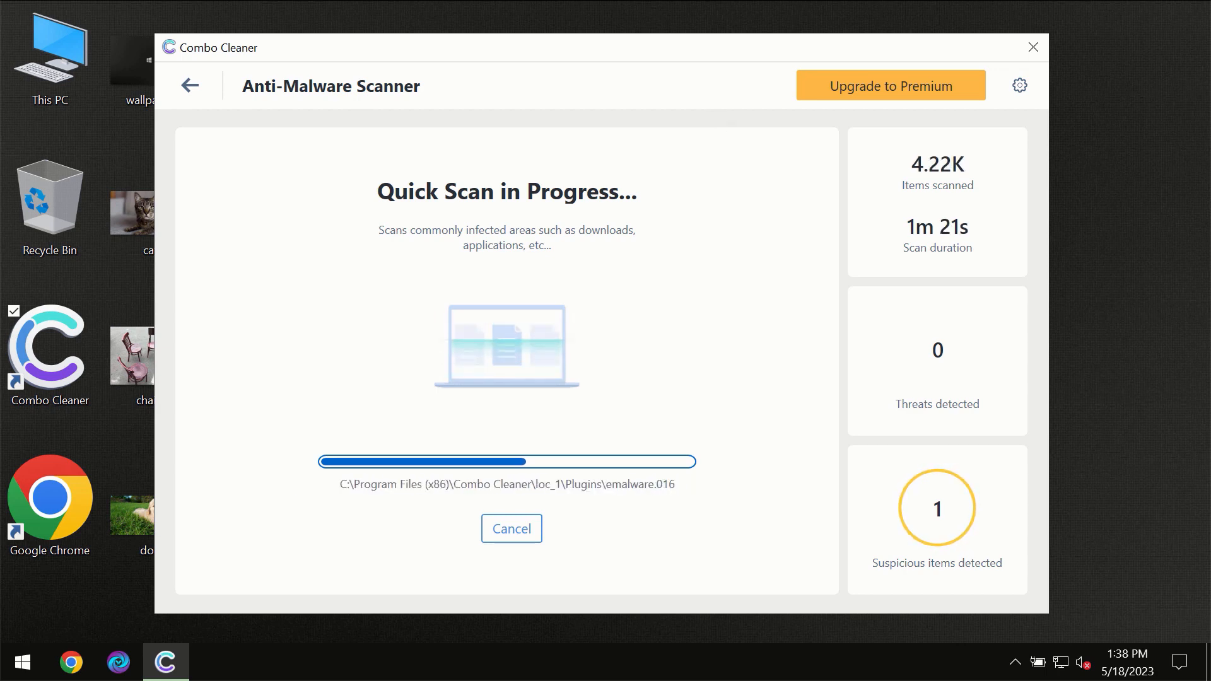
mouse_move(971, 365)
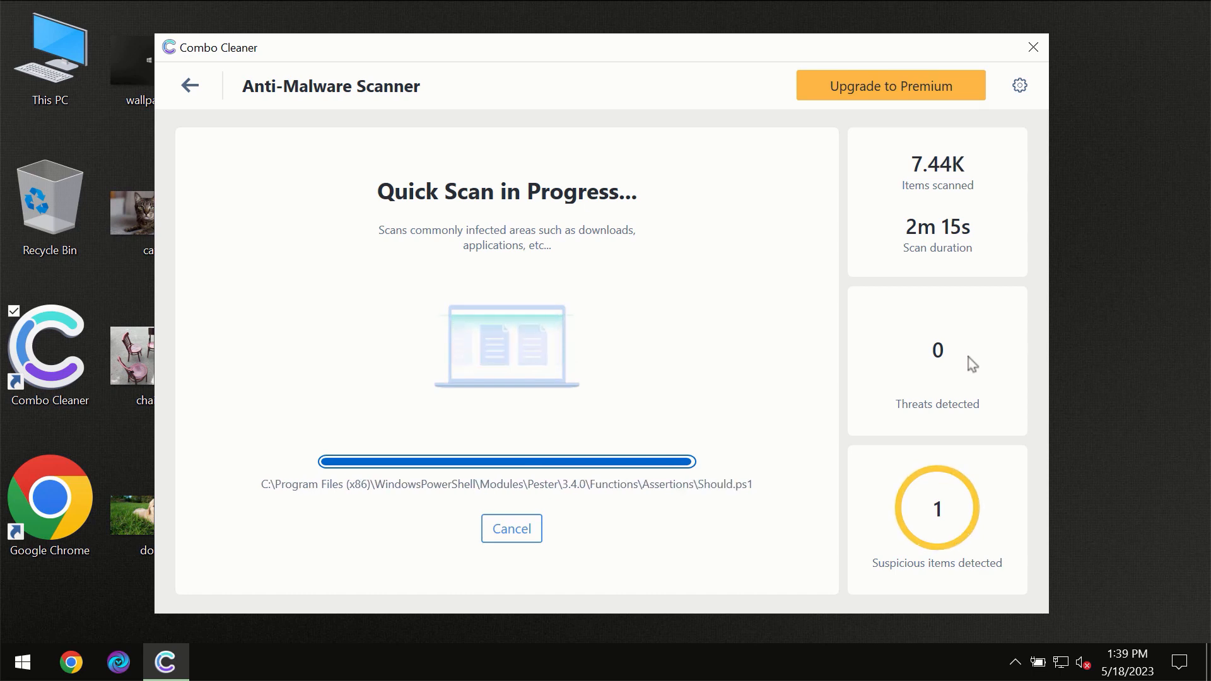
mouse_move(888, 342)
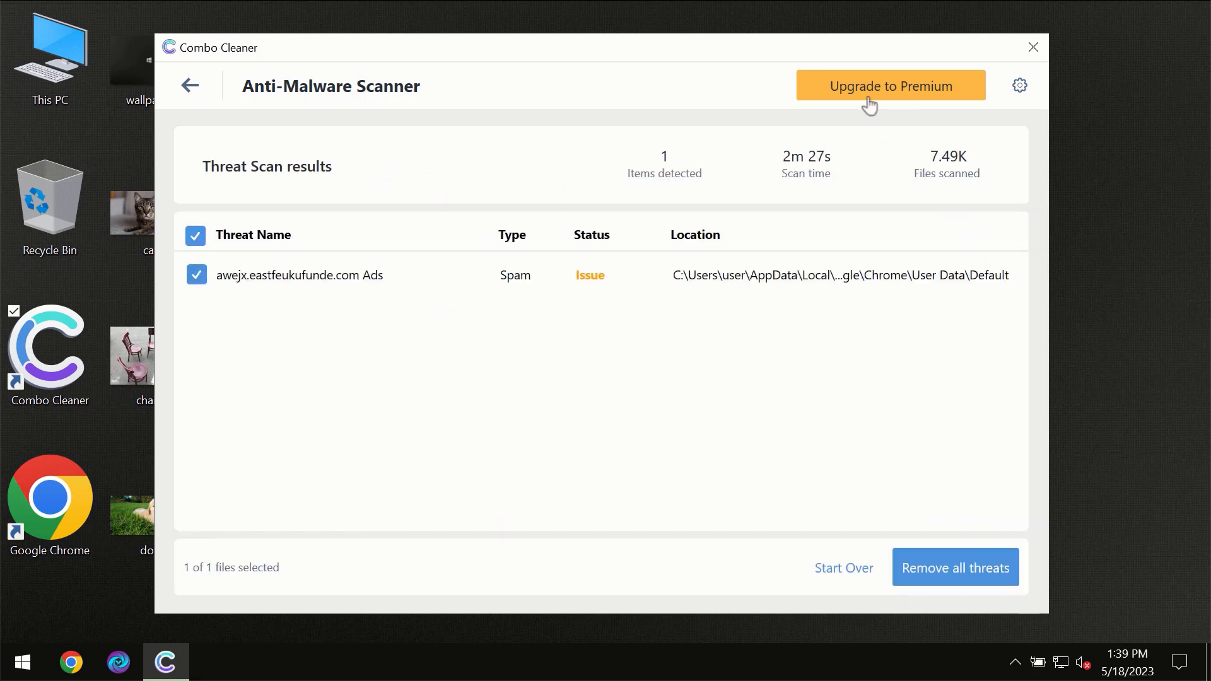
left_click(890, 86)
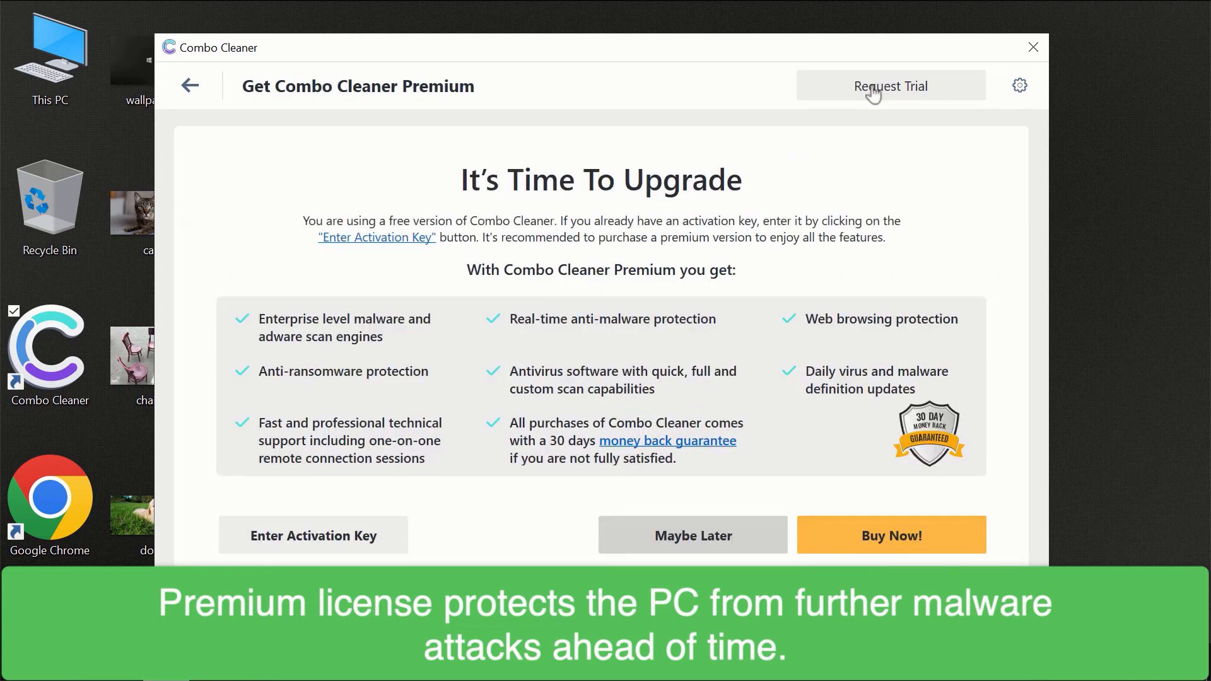